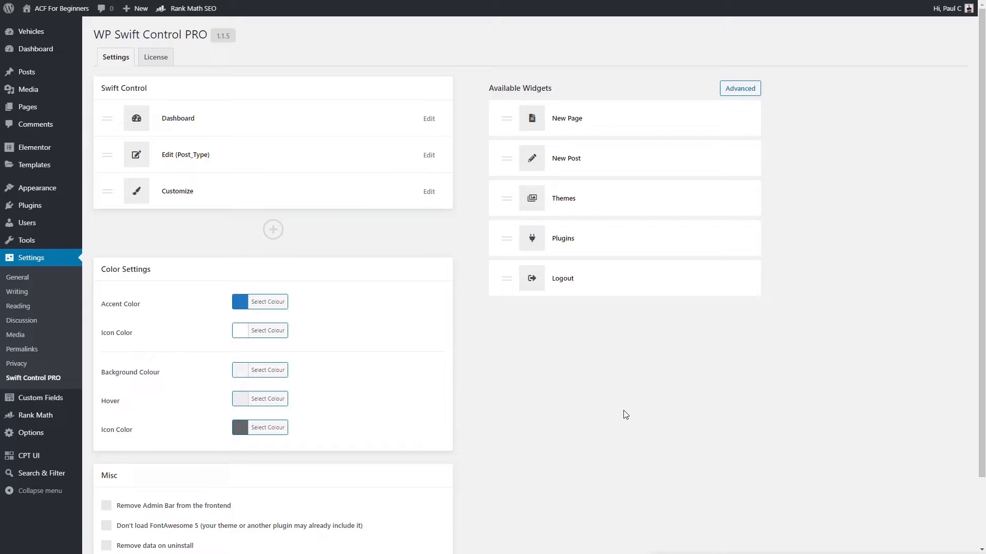
mouse_move(623, 395)
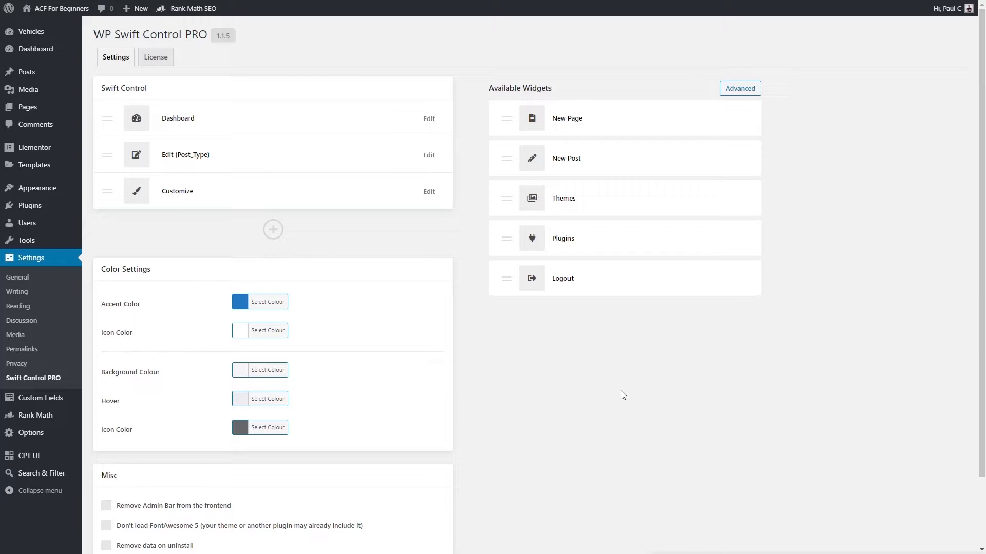
In Misc, enable 'Remove Admin Bar from the frontend' and 'Remove data on uninstall'.
scroll(down, 3)
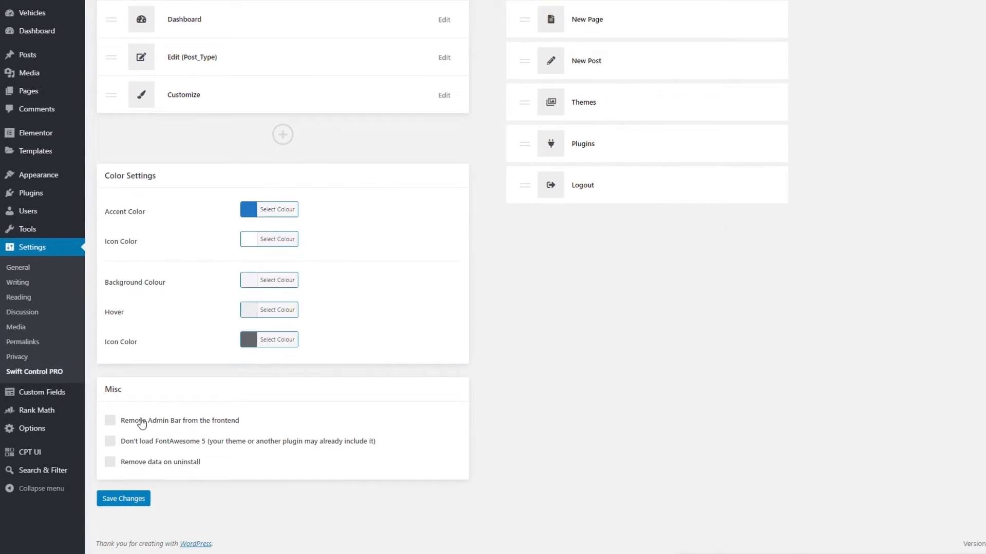
click(109, 421)
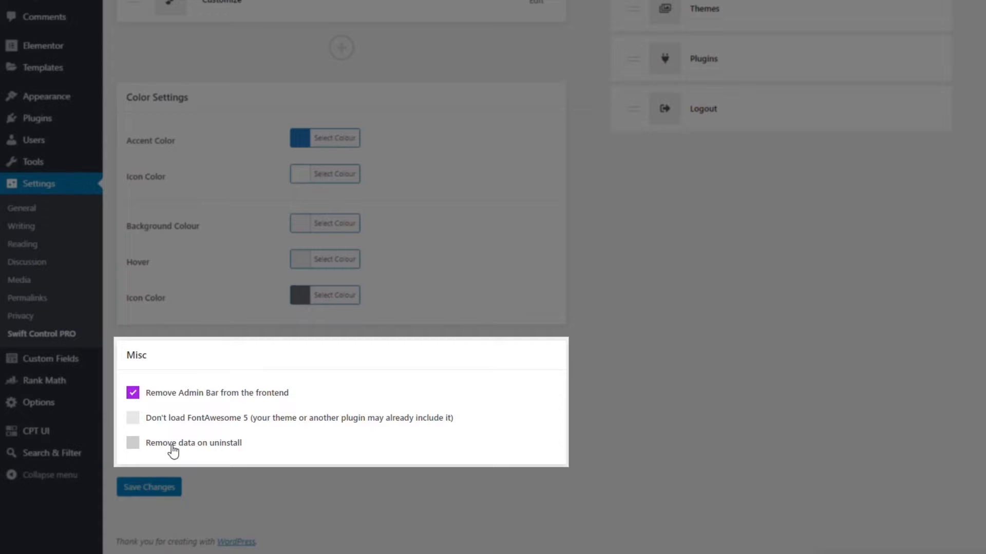
click(132, 443)
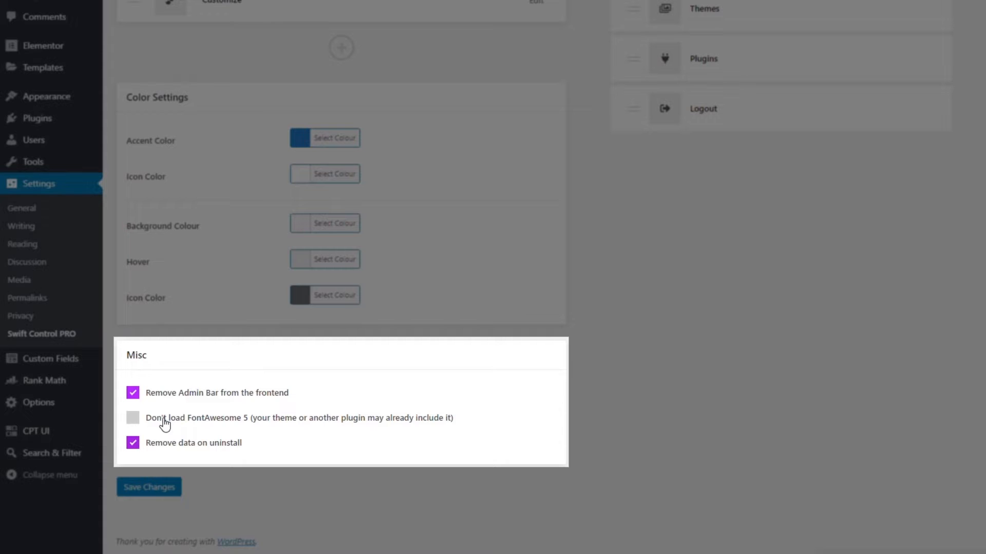
mouse_move(197, 417)
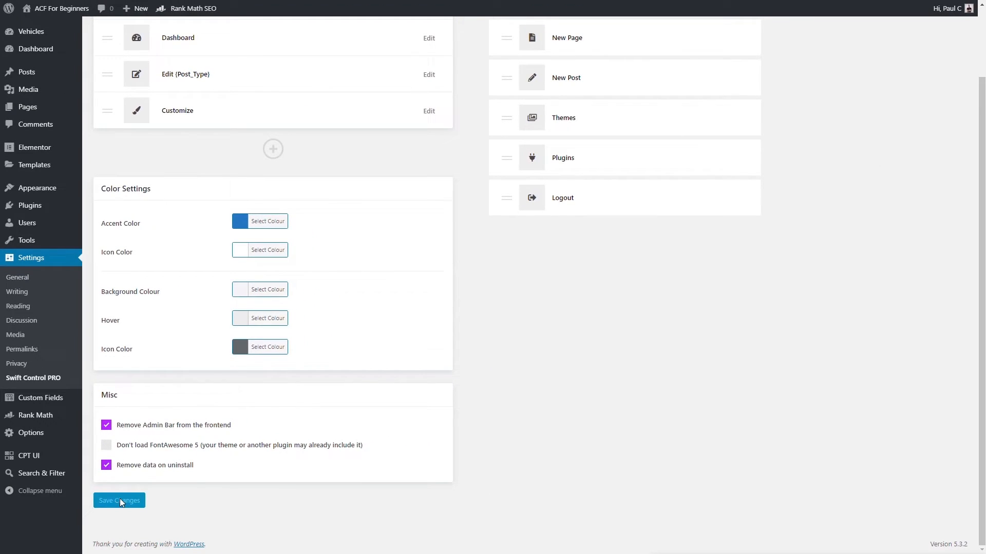
Save the Swift Control settings and expand the gear side toolbar on the front end.
click(118, 501)
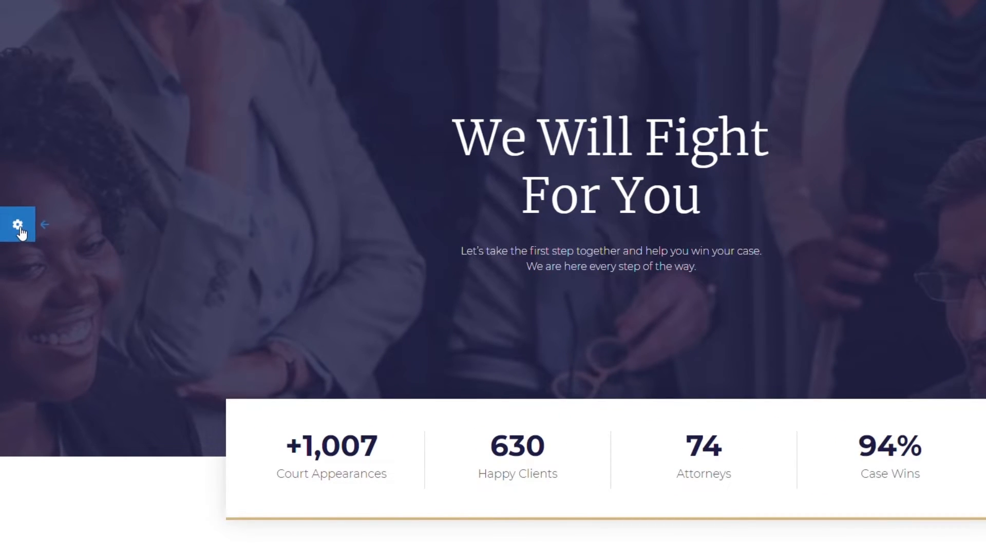
click(19, 224)
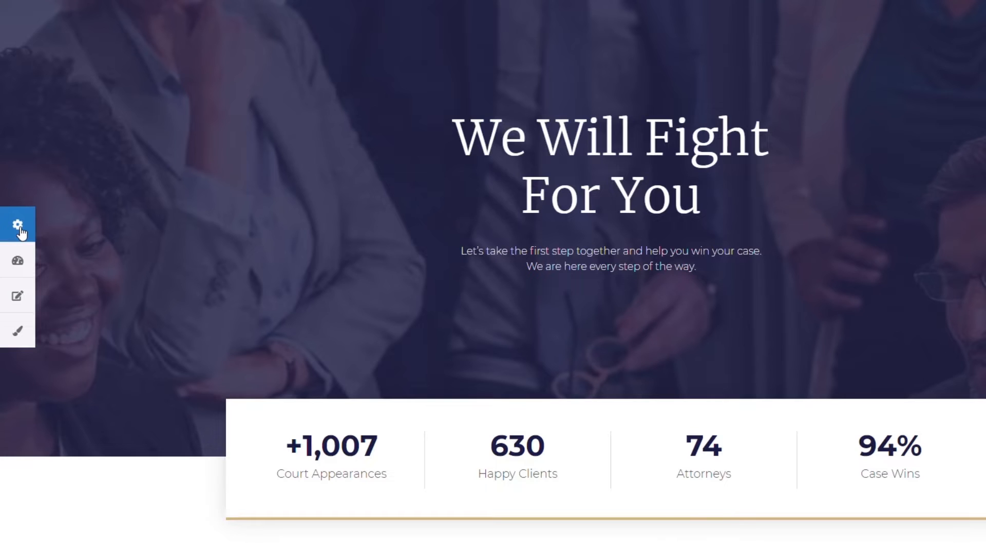
mouse_move(18, 260)
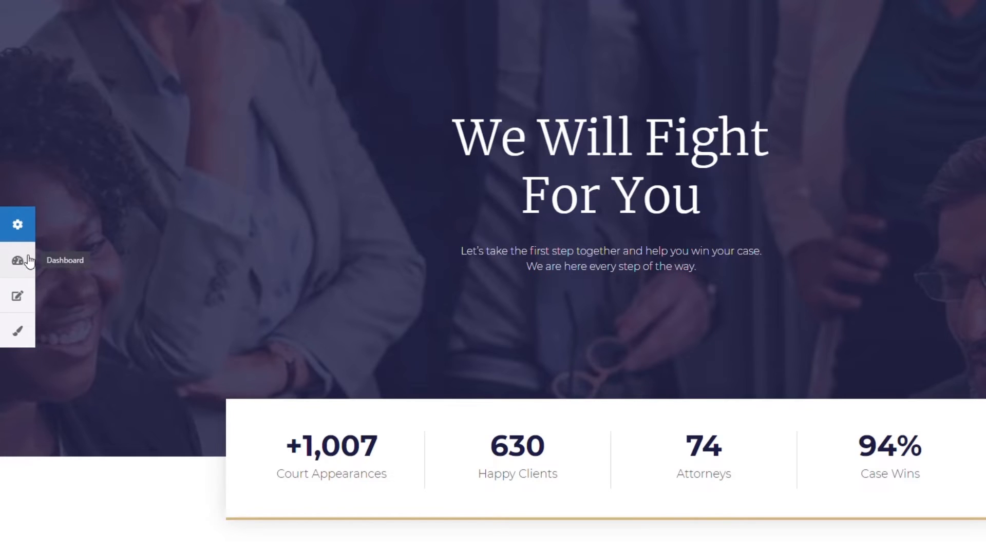
mouse_move(17, 296)
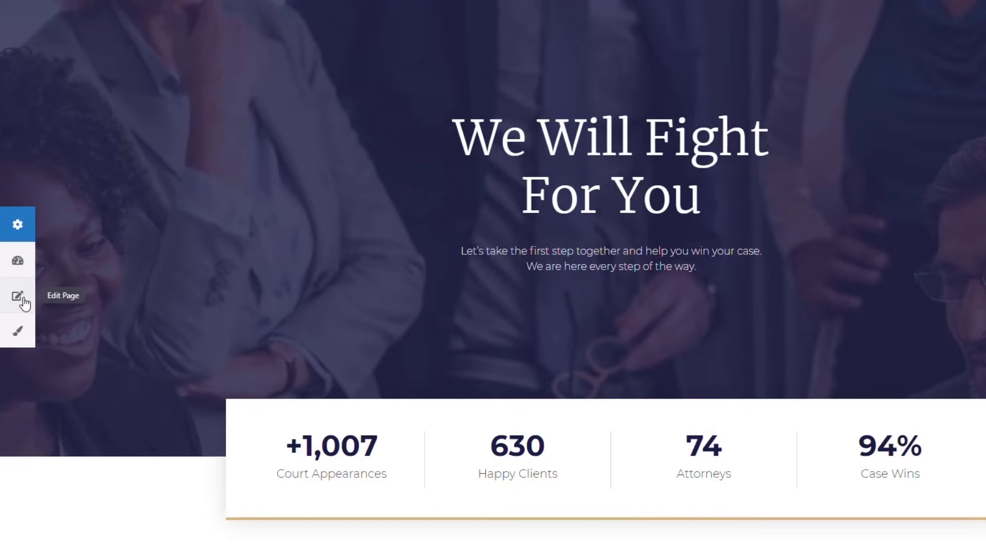
mouse_move(17, 331)
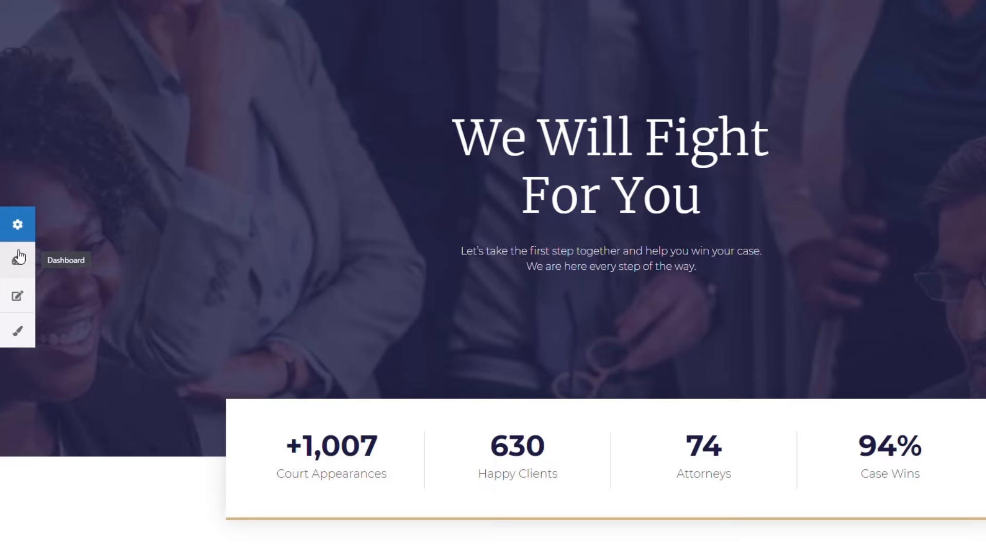
mouse_move(19, 295)
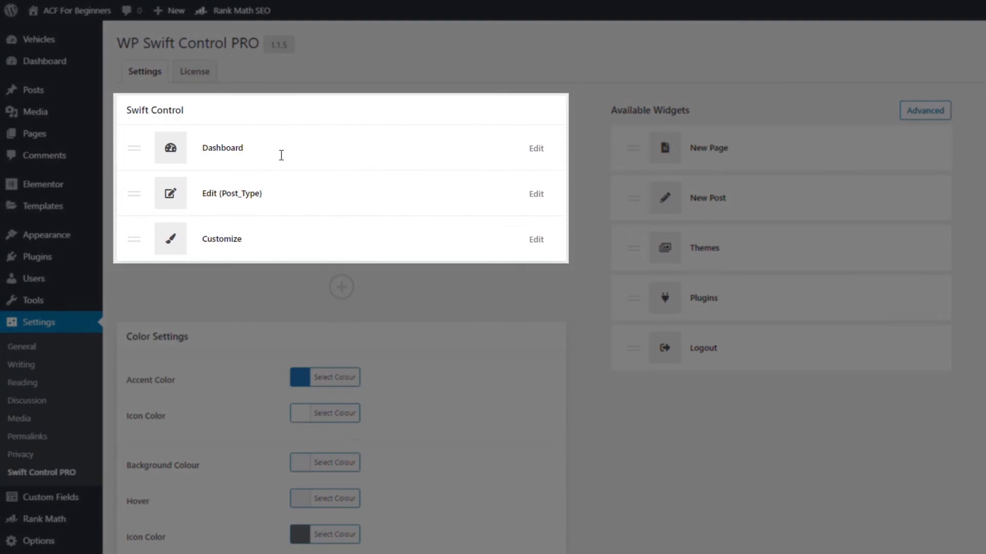
mouse_move(281, 196)
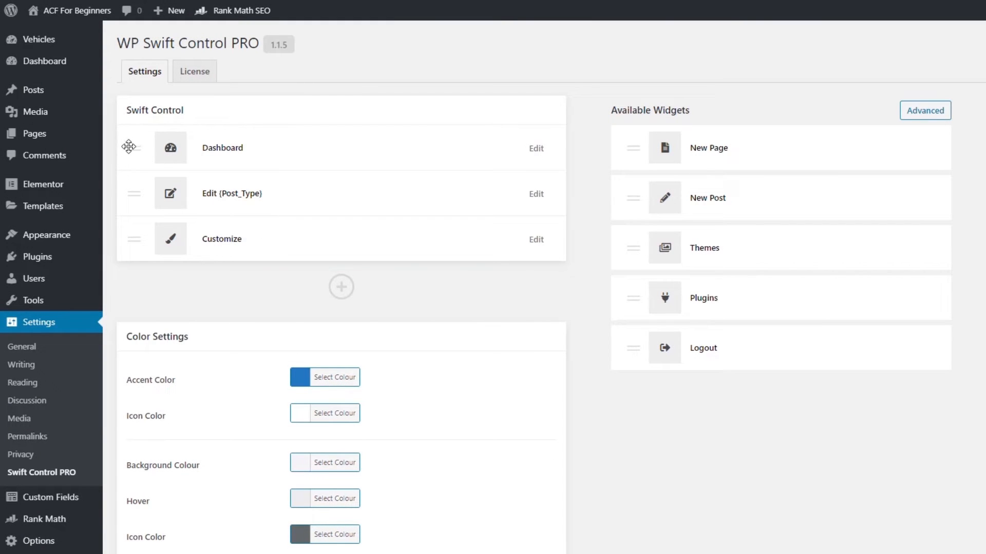
Edit the Dashboard toolbar entry and tick its New tab checkbox.
drag(129, 148, 175, 193)
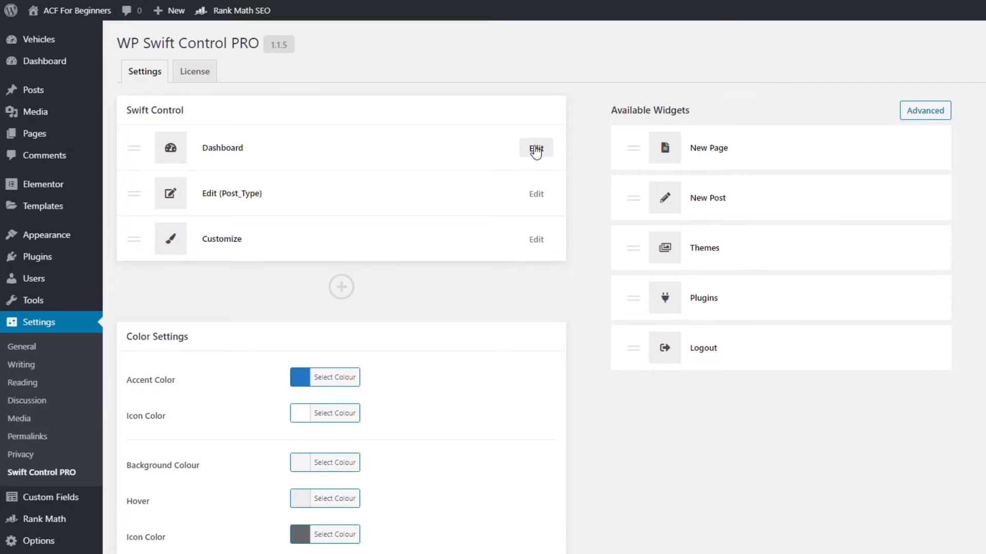
click(535, 147)
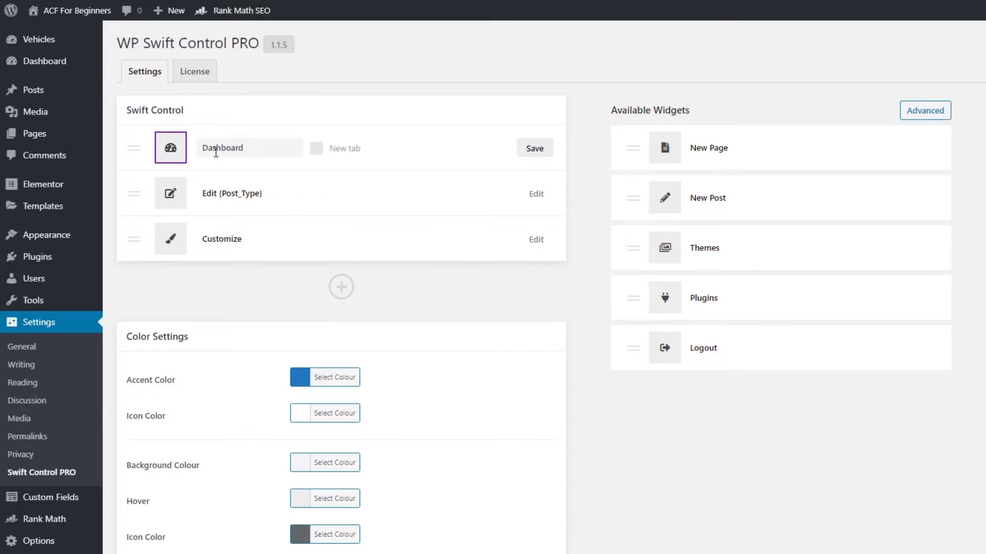
click(170, 147)
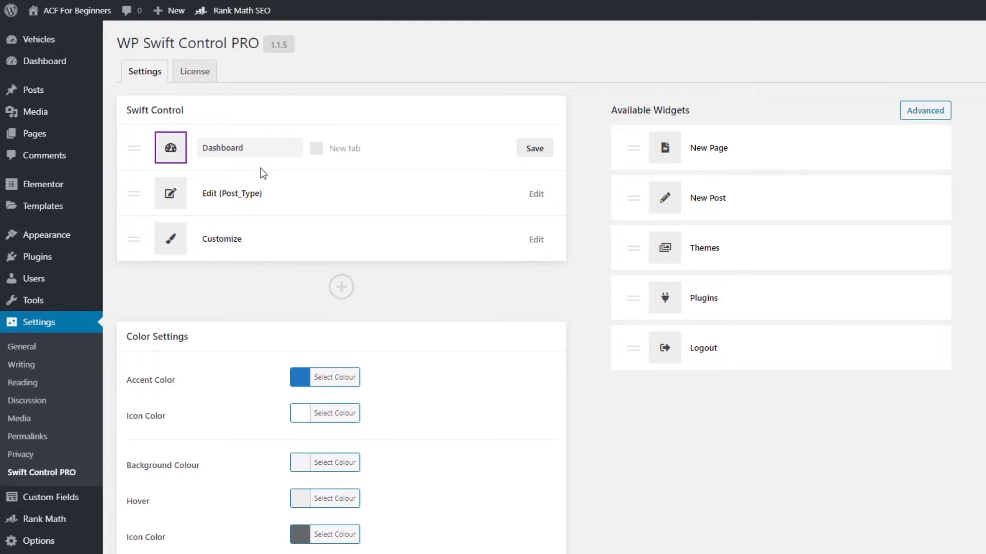
click(249, 148)
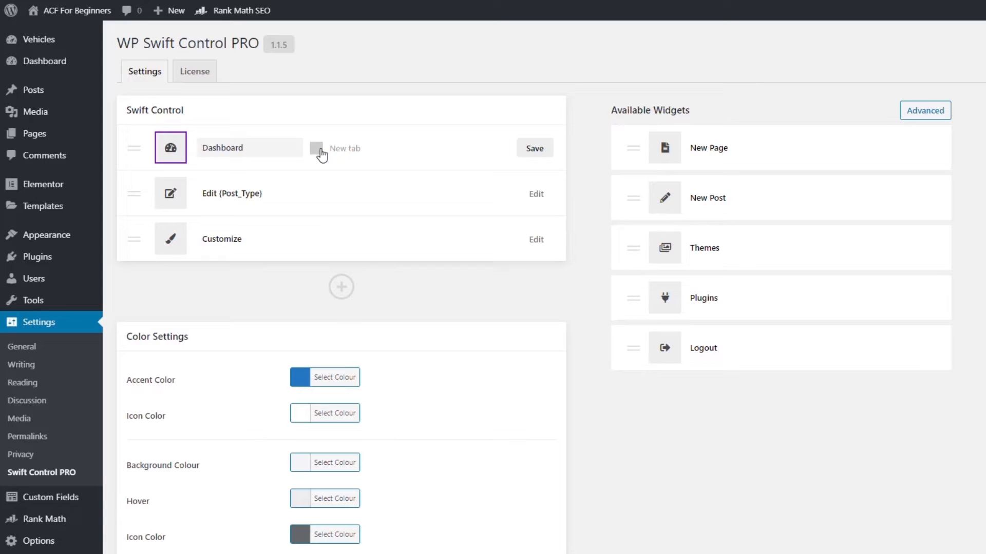
click(249, 148)
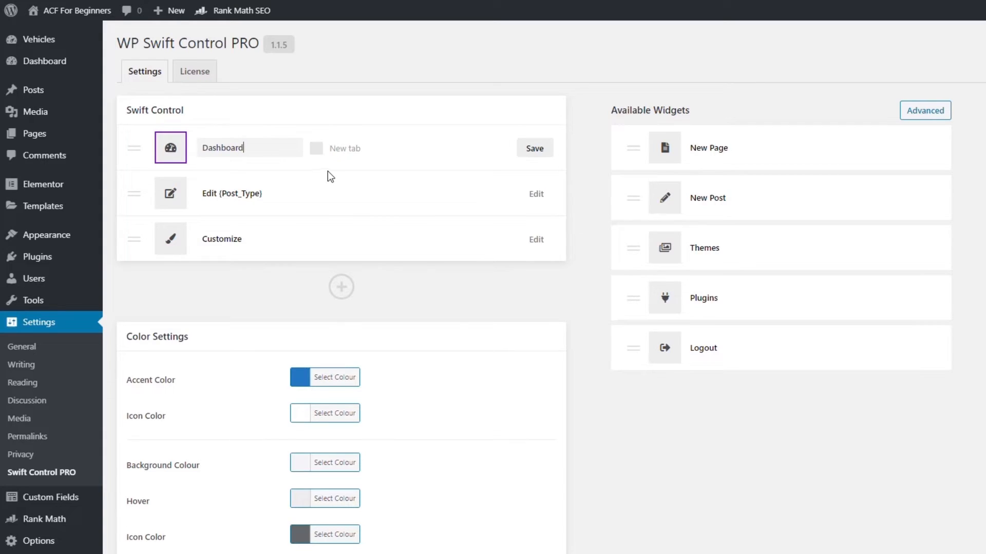
click(316, 148)
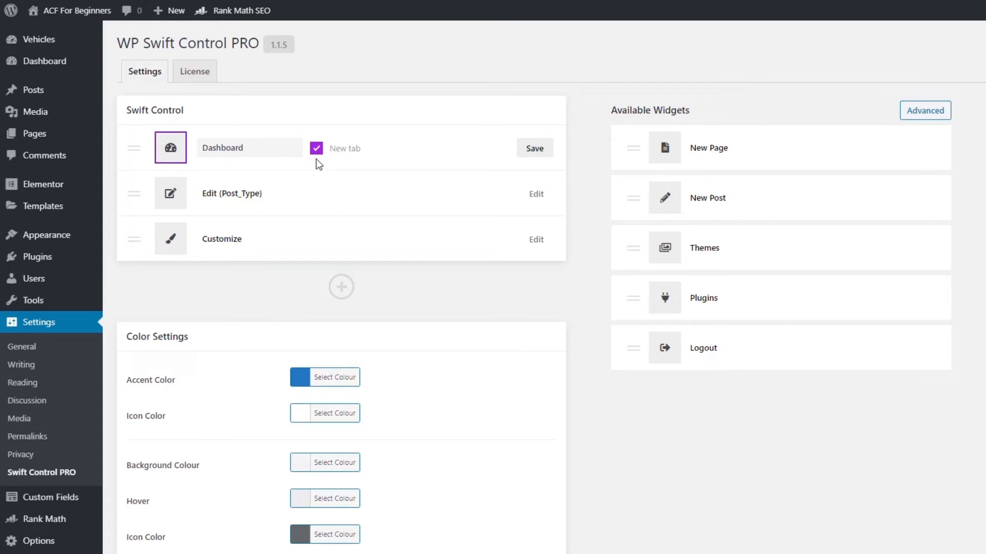
click(534, 148)
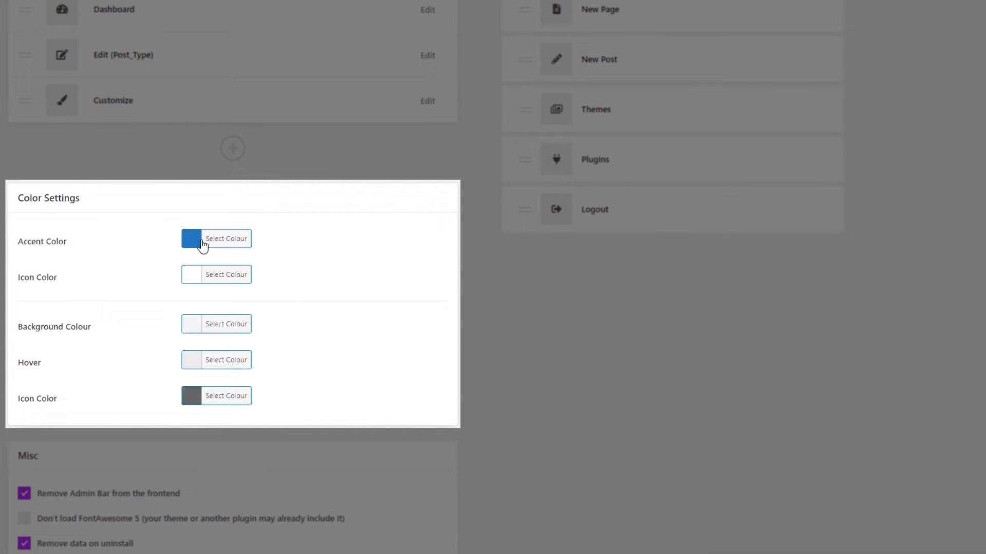
mouse_move(227, 250)
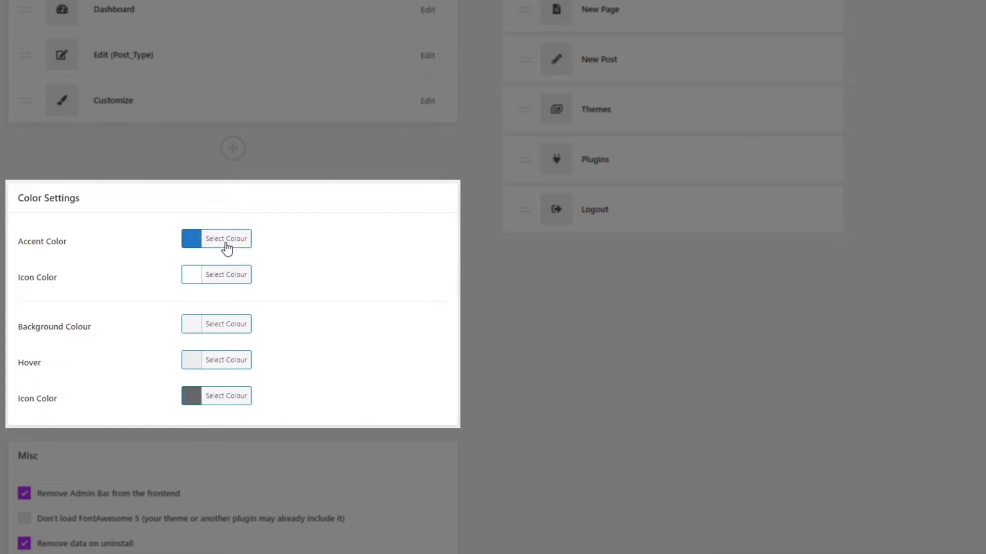
Choose the orange swatch as the Accent Color and save the changes.
click(226, 238)
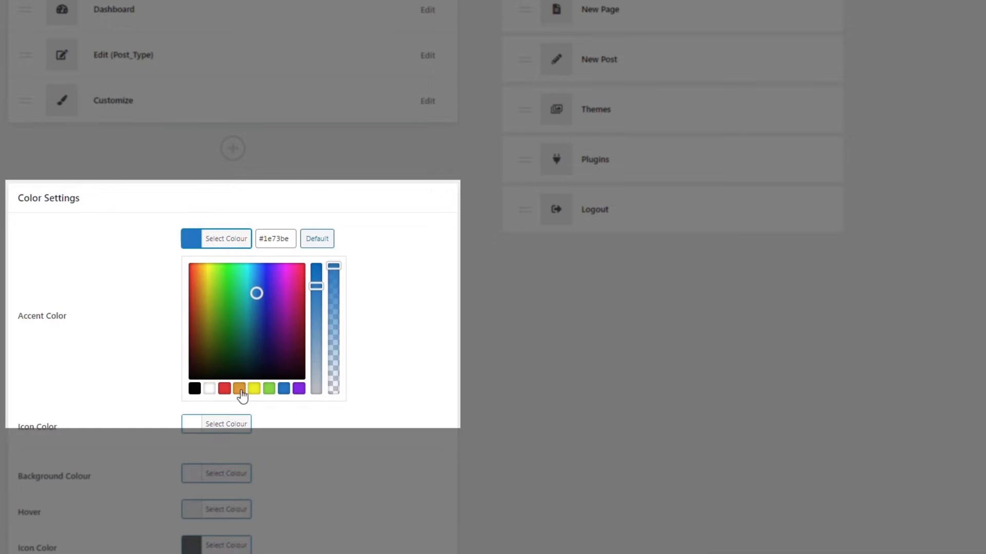
click(239, 388)
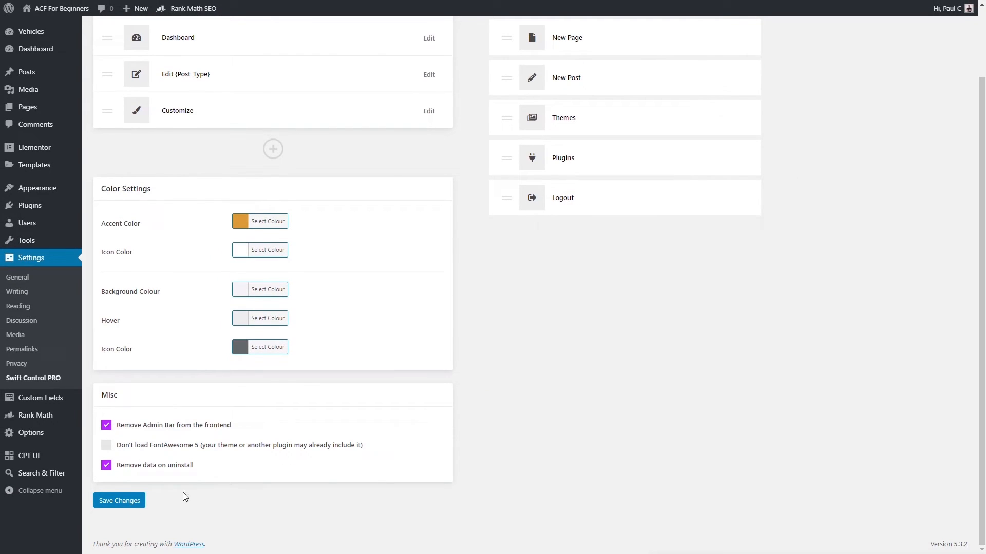
click(118, 500)
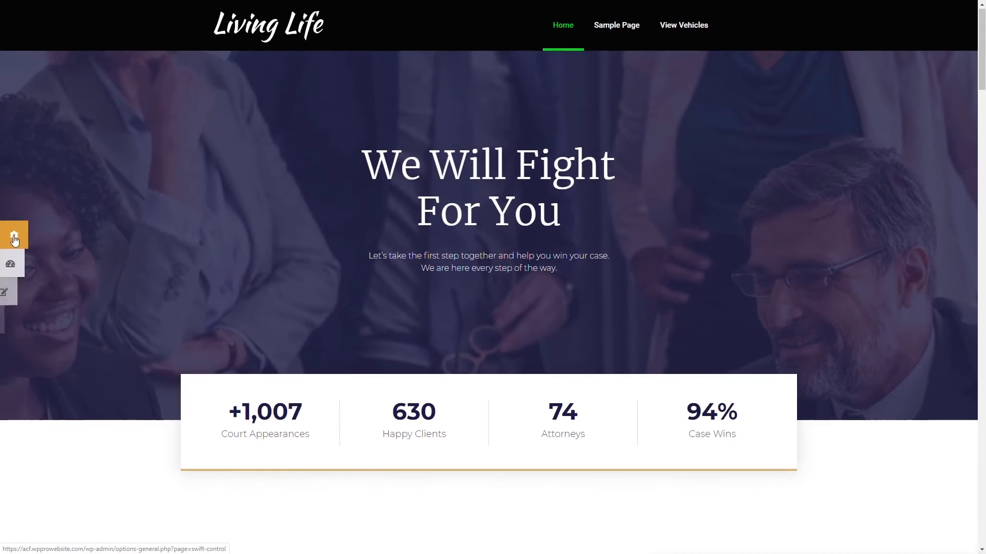
mouse_move(14, 269)
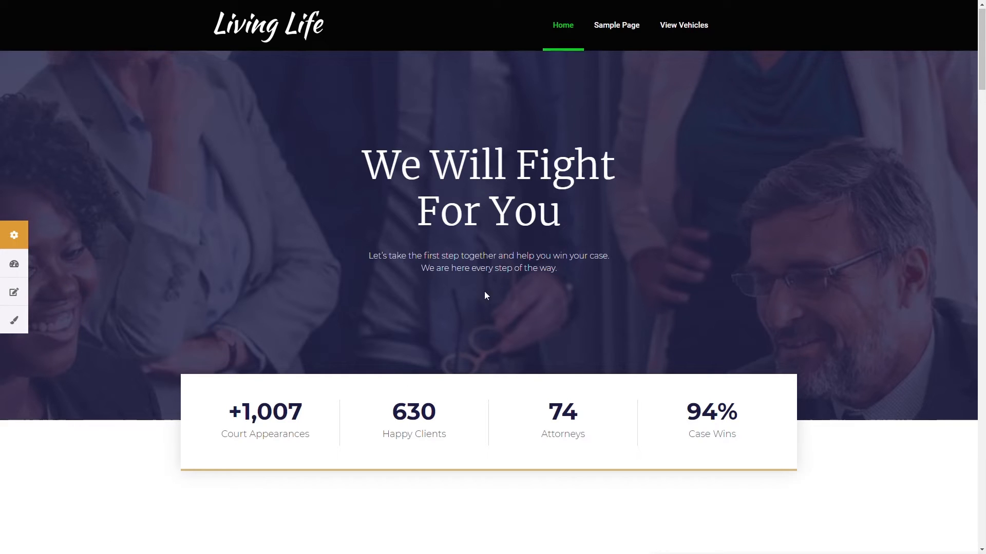
mouse_move(285, 317)
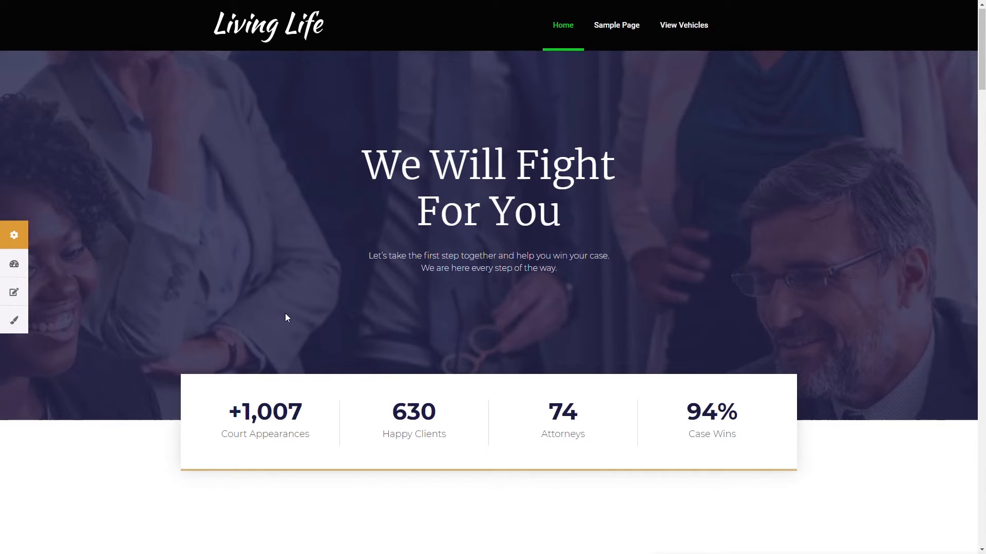
mouse_move(250, 349)
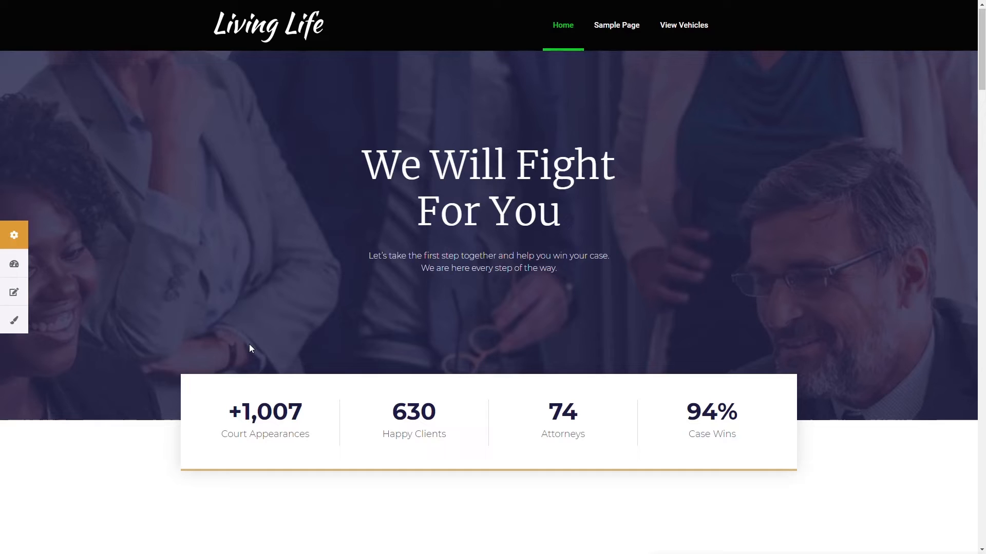
Expand the orange gear tab's side toolbar on the site's home page.
click(14, 236)
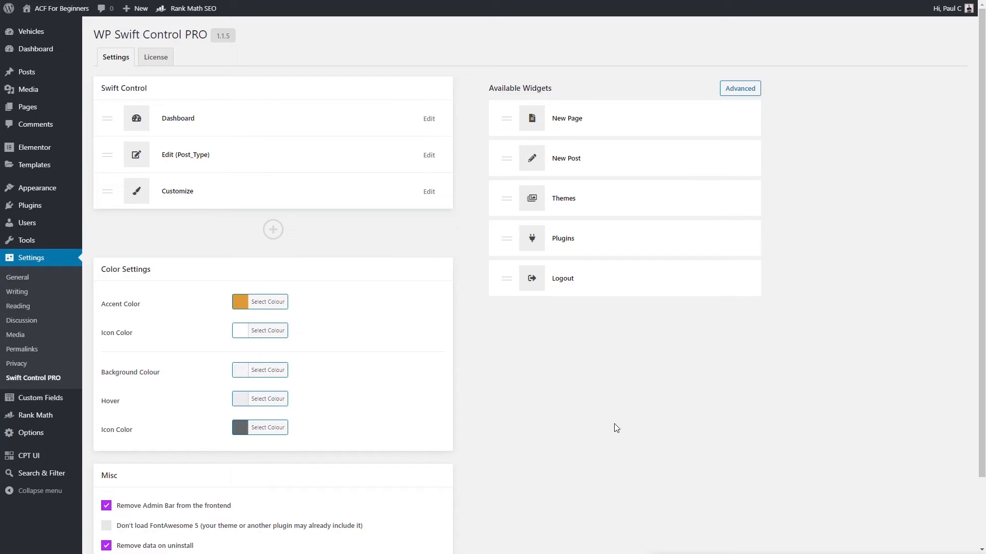
mouse_move(308, 149)
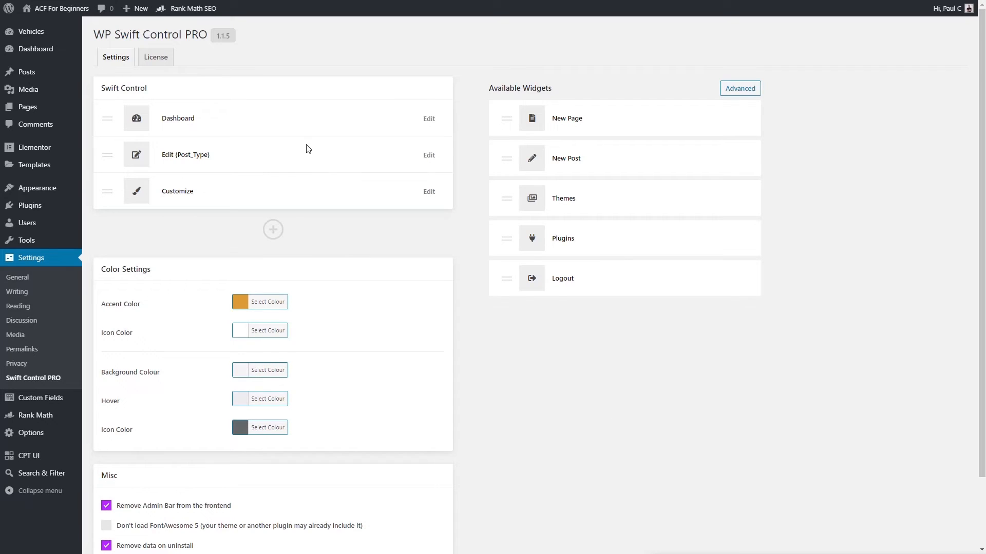
mouse_move(617, 123)
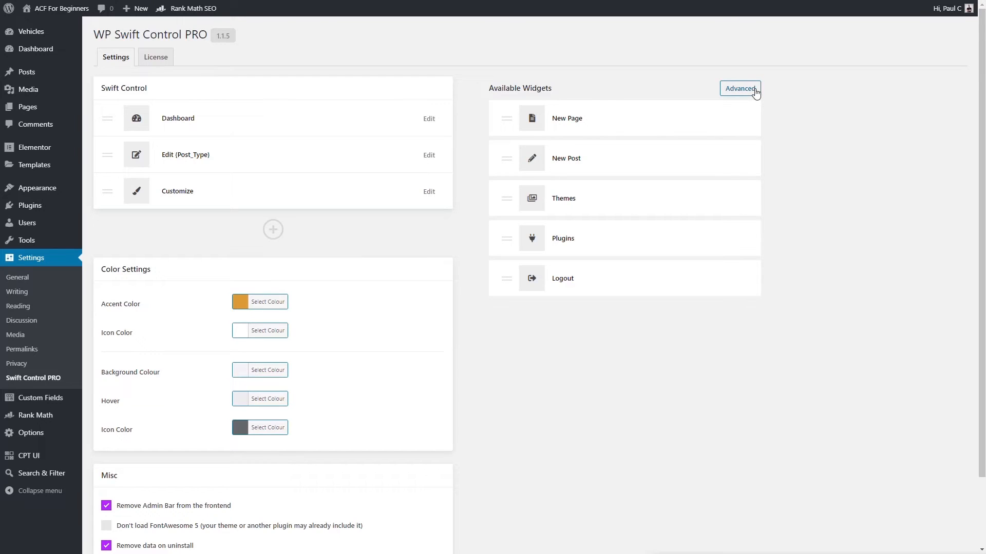
mouse_move(621, 112)
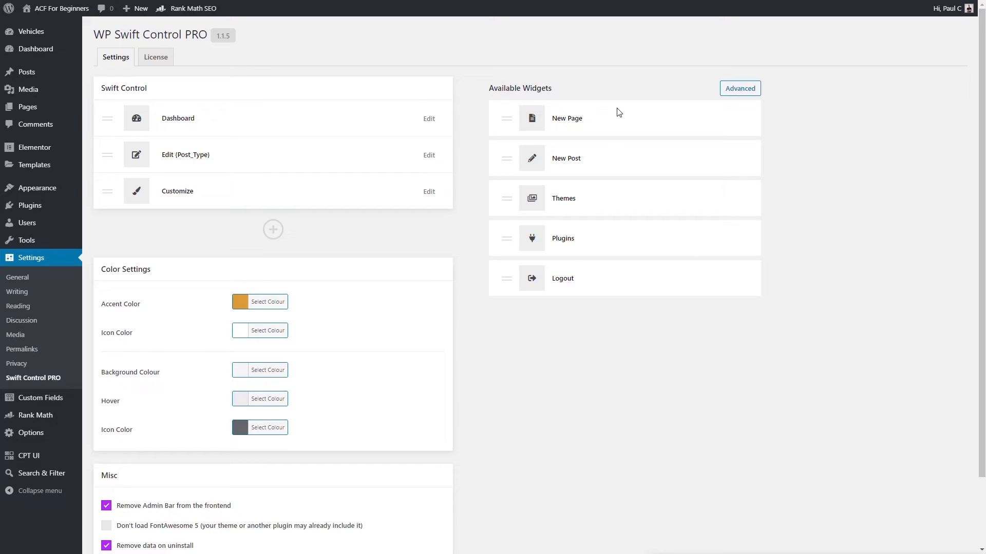
mouse_move(494, 124)
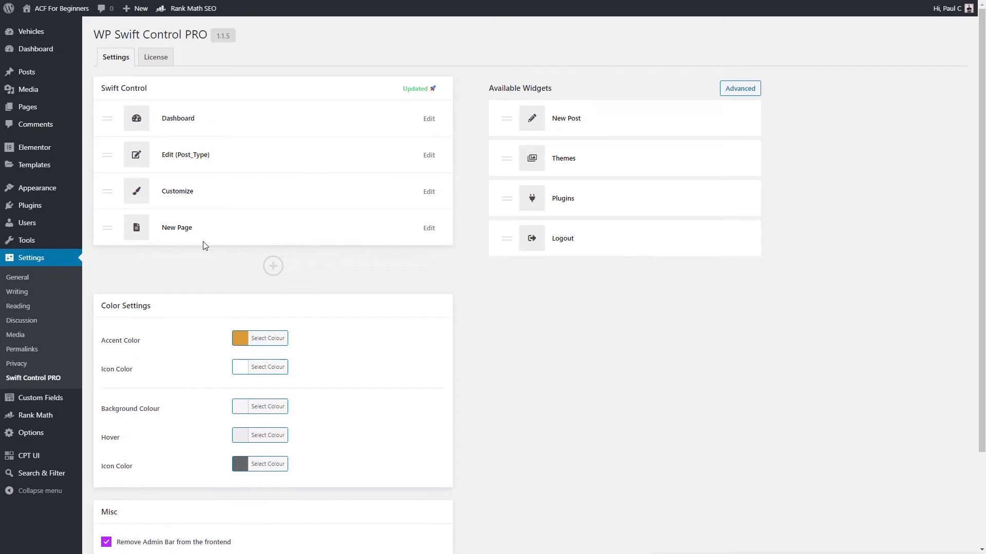
mouse_move(507, 237)
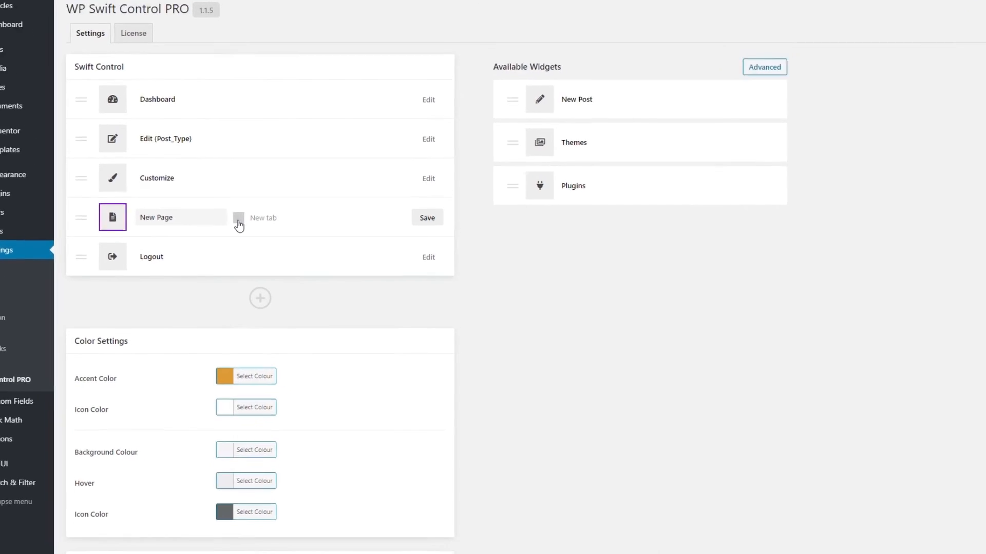
Scroll down the Swift Control PRO settings to the widget lists.
scroll(down, 3)
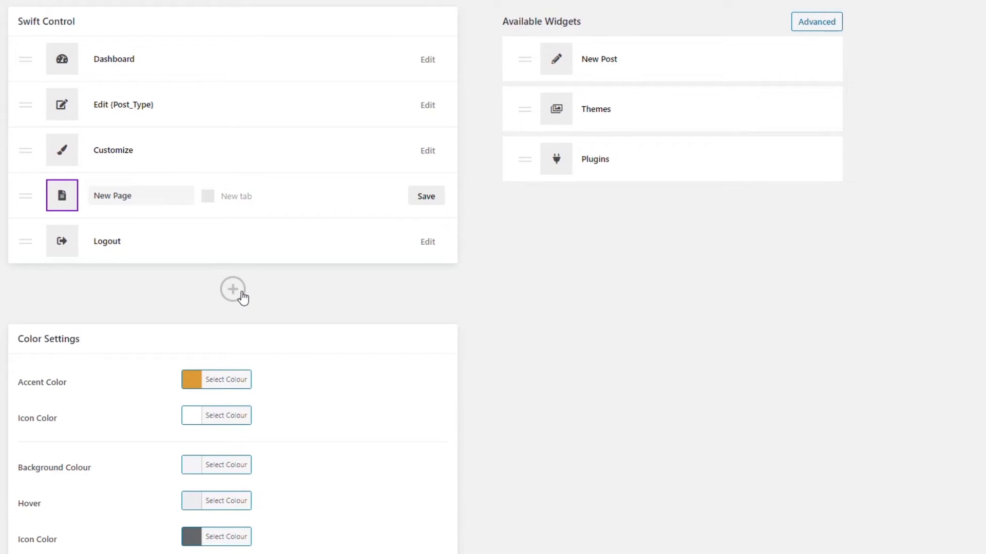
mouse_move(117, 216)
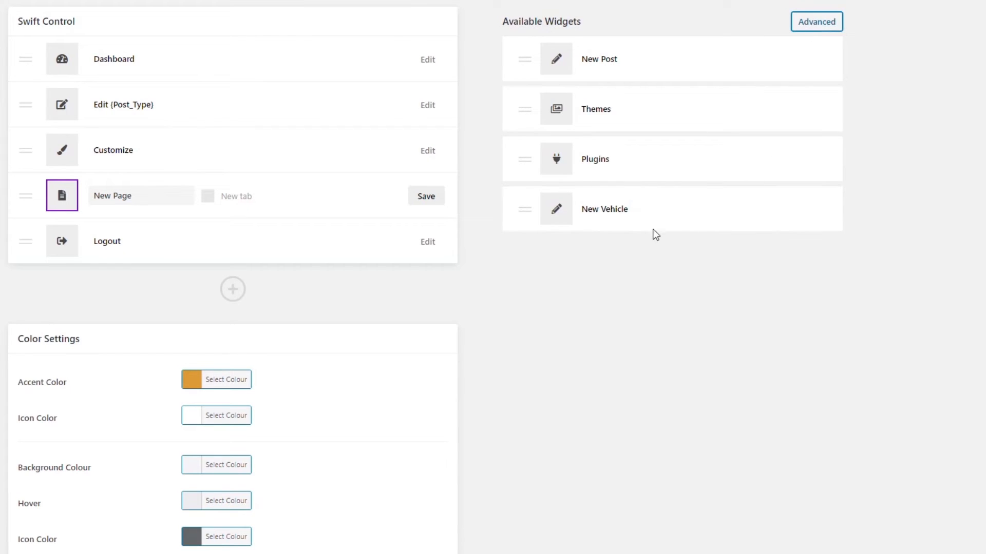
mouse_move(717, 218)
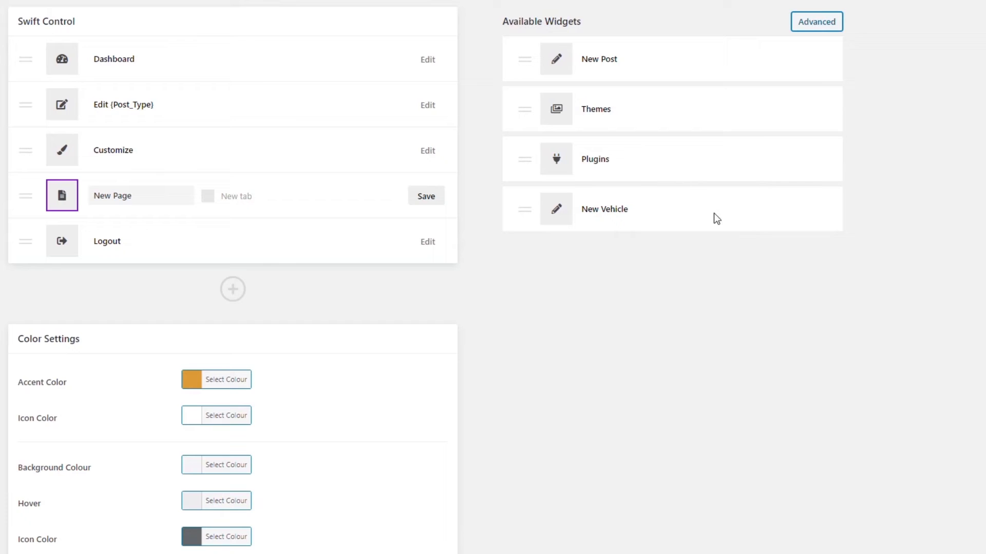
mouse_move(722, 218)
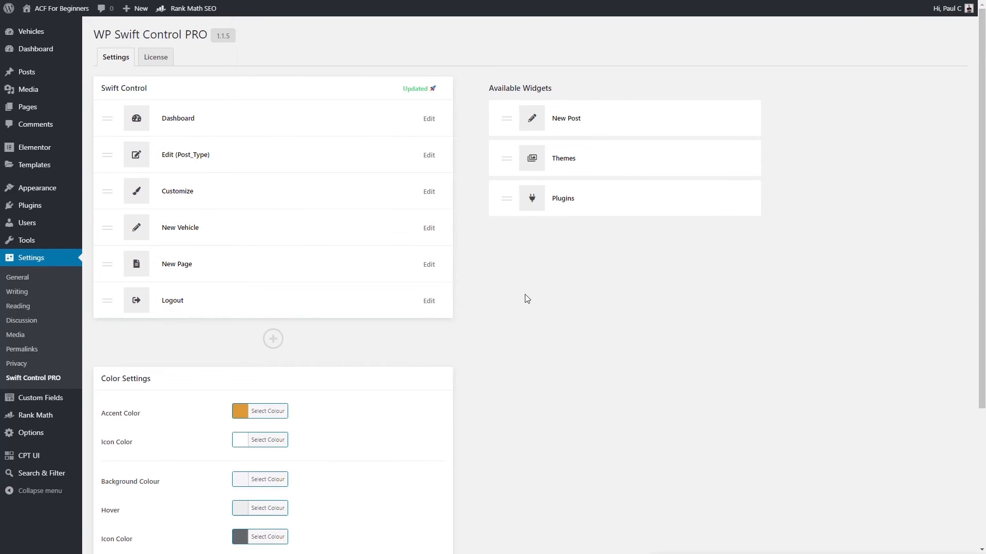
Save the settings with New Vehicle placed above New Page.
click(118, 500)
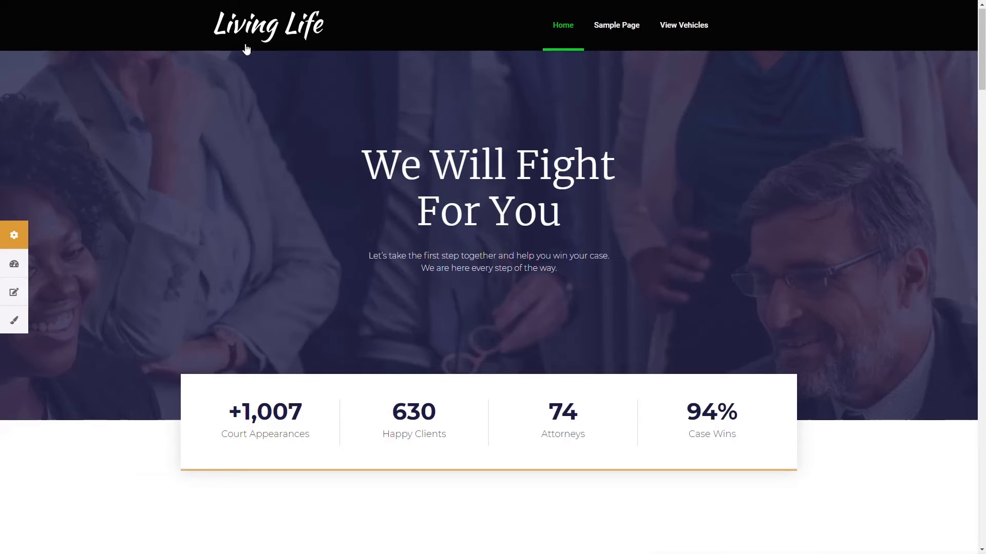
Expand the front-end side toolbar and launch the Add new Vehicle editor from New Vehicle.
scroll(down, 3)
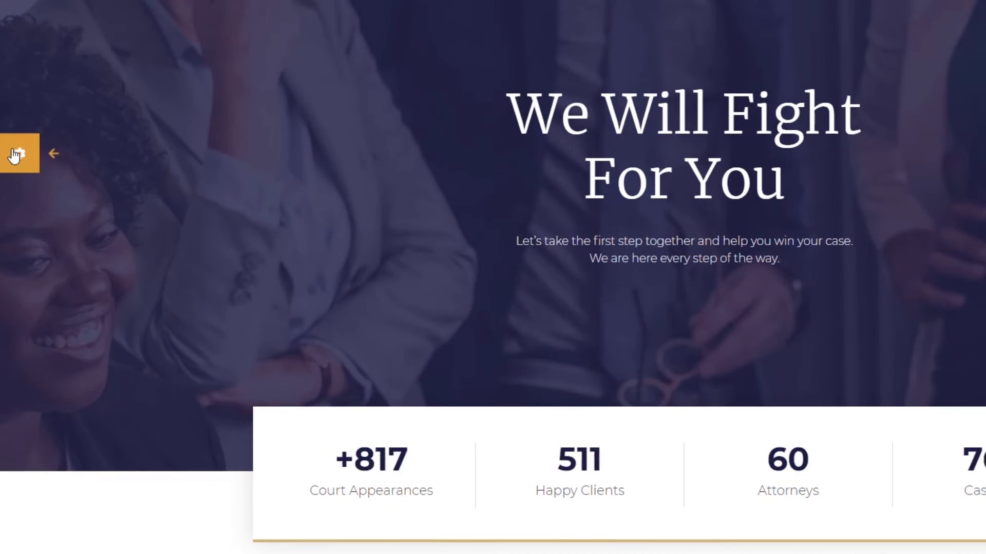
click(19, 154)
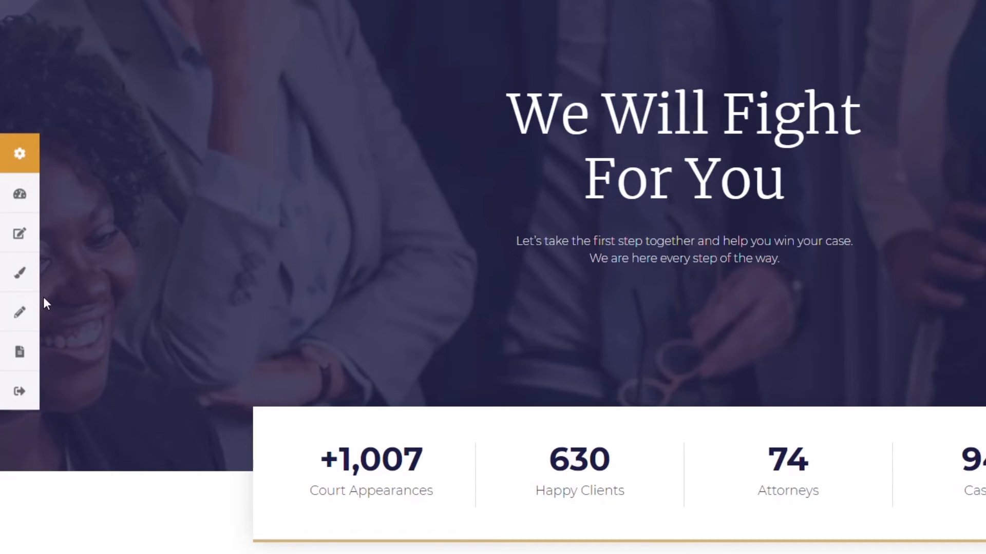
mouse_move(20, 312)
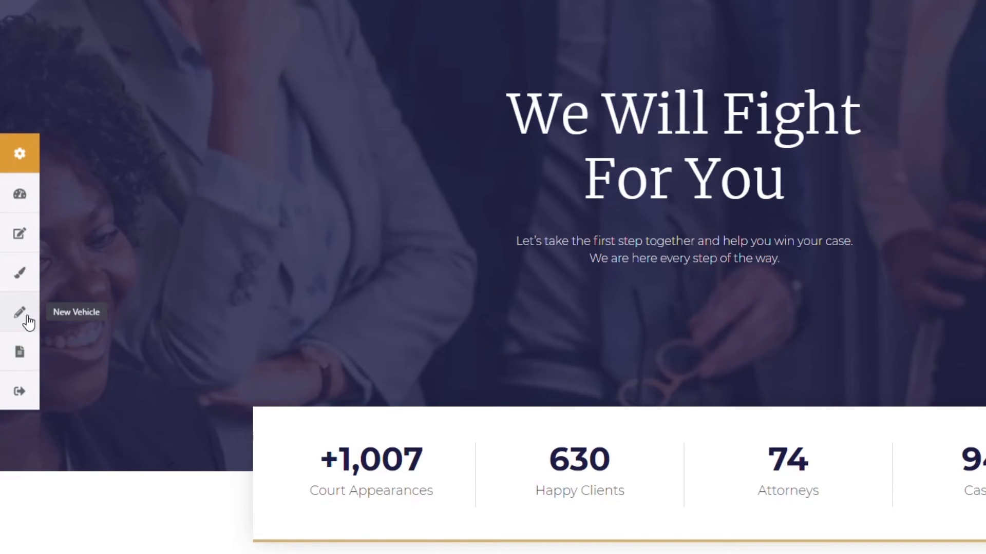
scroll(down, 3)
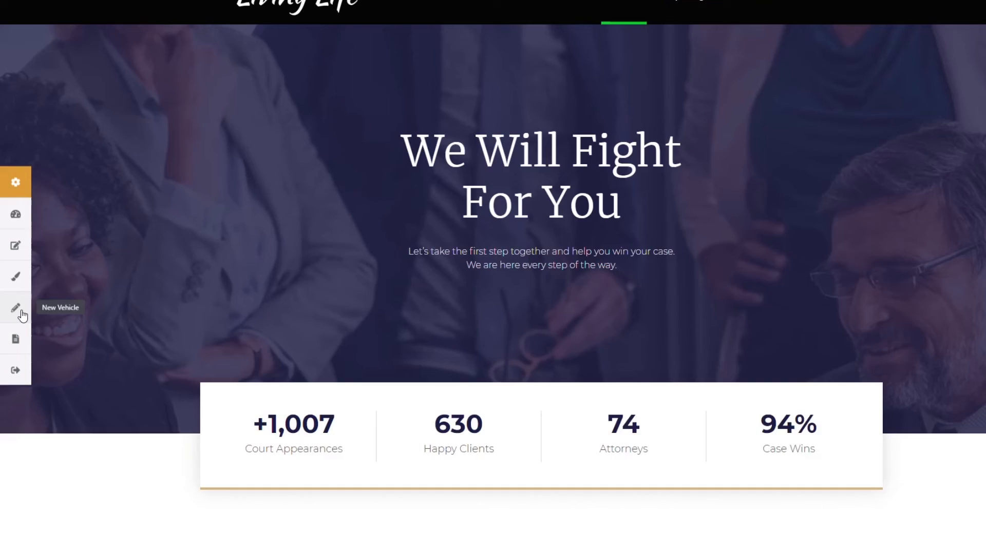
click(15, 308)
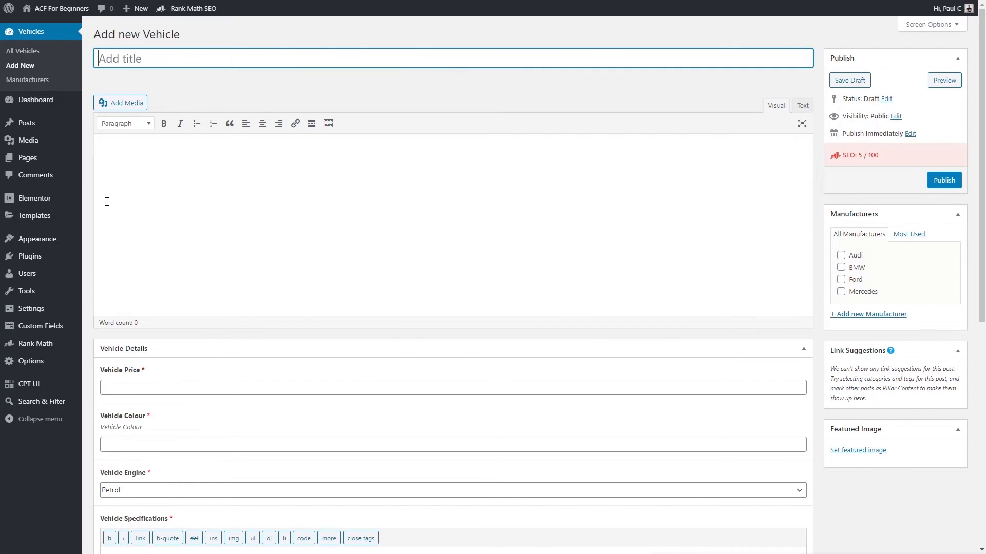
mouse_move(262, 168)
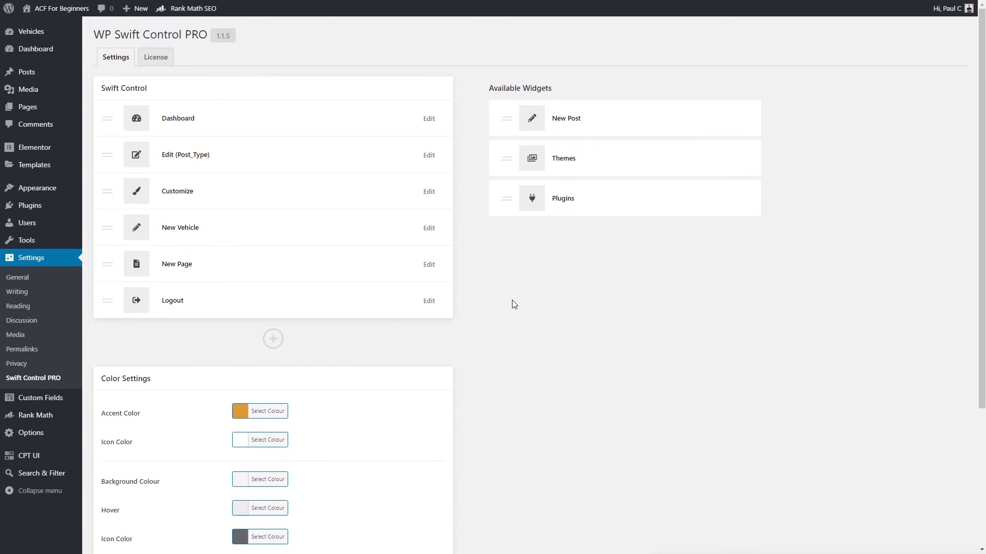
mouse_move(468, 363)
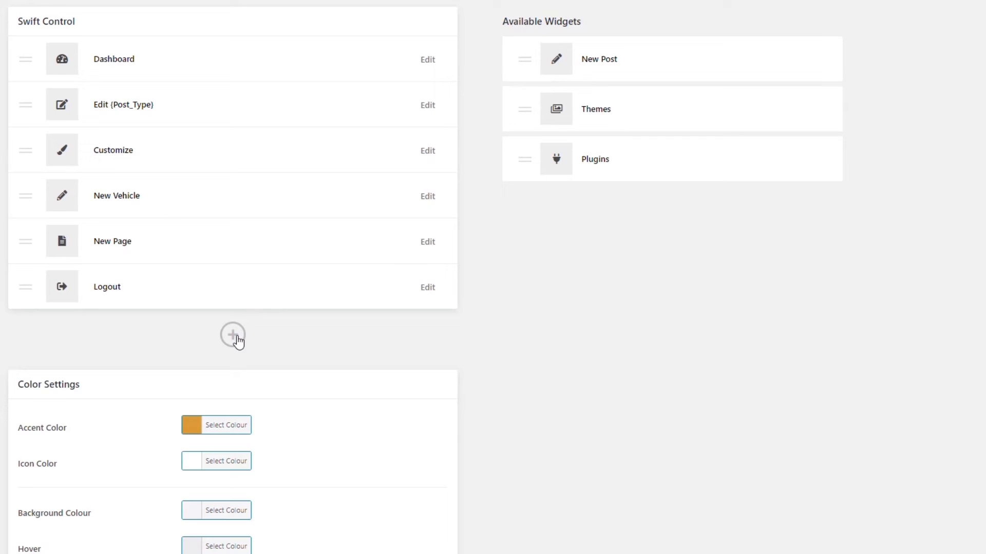
Add a new Custom Widget row and bring up its icon picker.
click(232, 335)
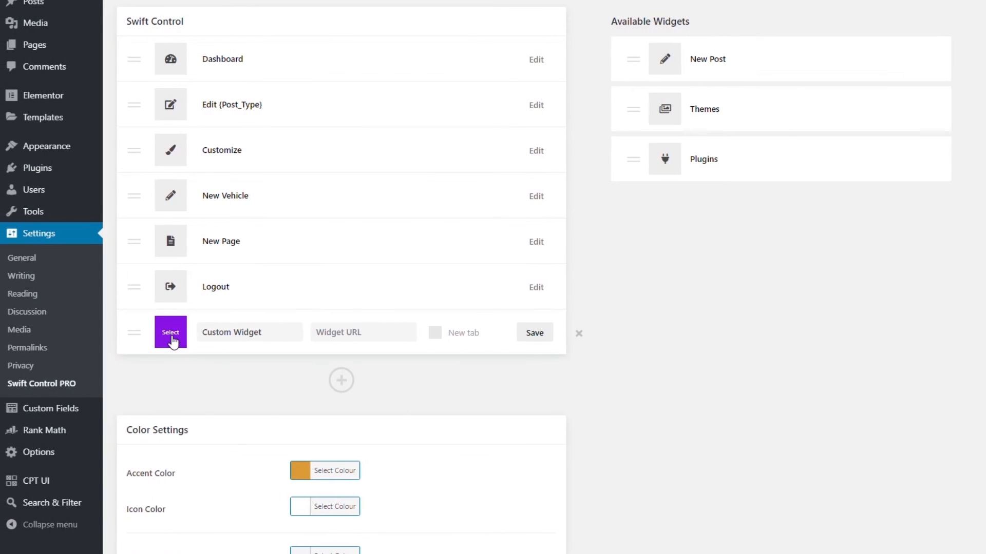
click(170, 332)
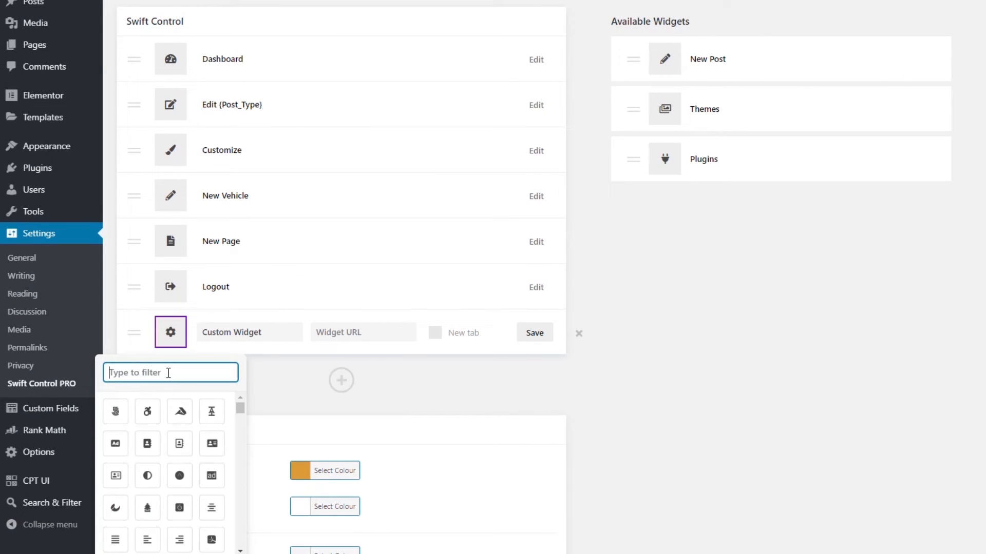
Give the custom widget the envelope icon, 'Support' label and wptuts.co.uk link, then save.
text(Em)
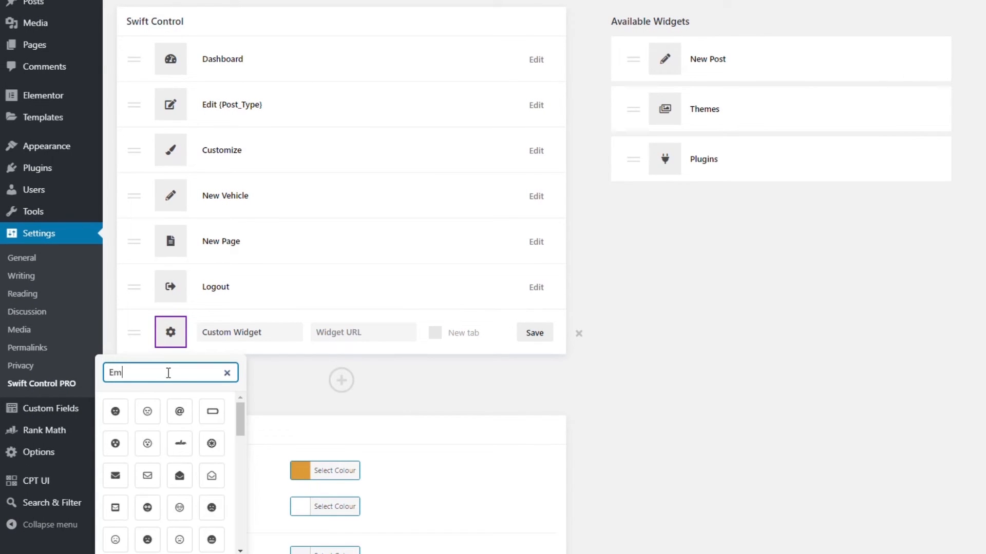
click(227, 372)
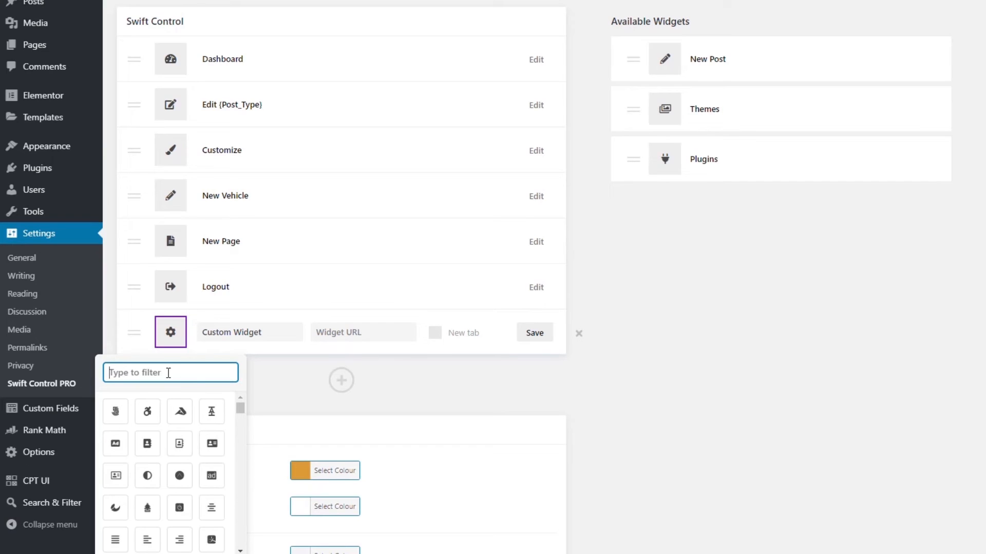
text(letter)
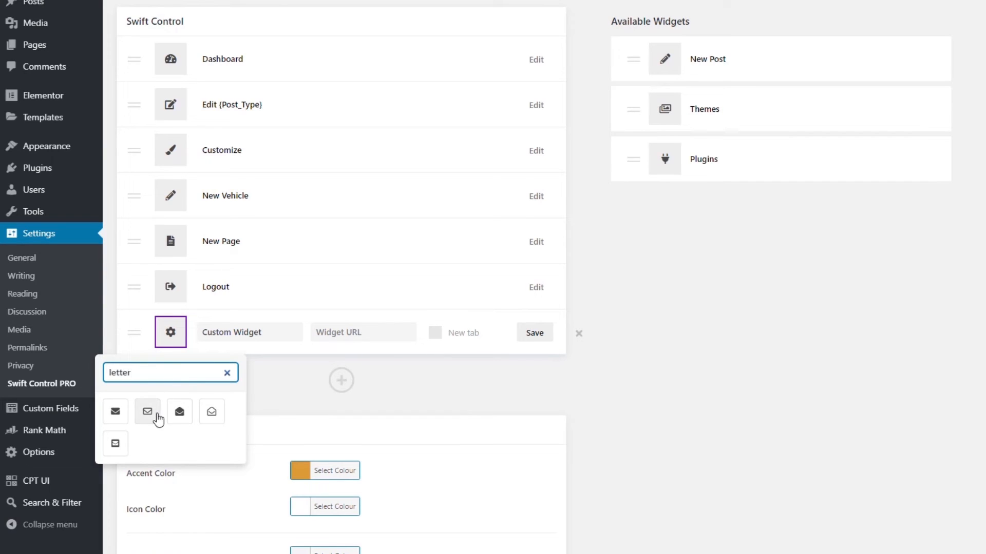
click(146, 412)
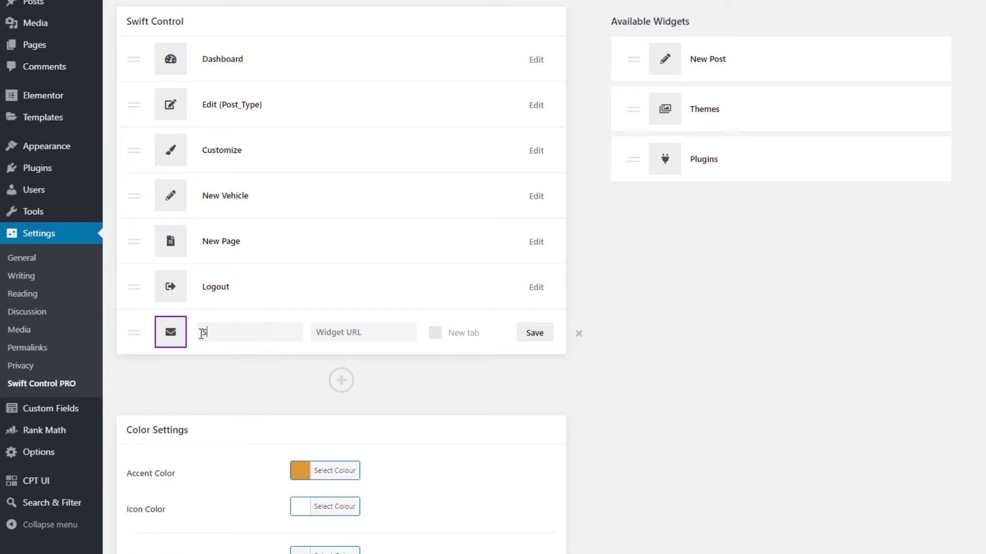
text(Support)
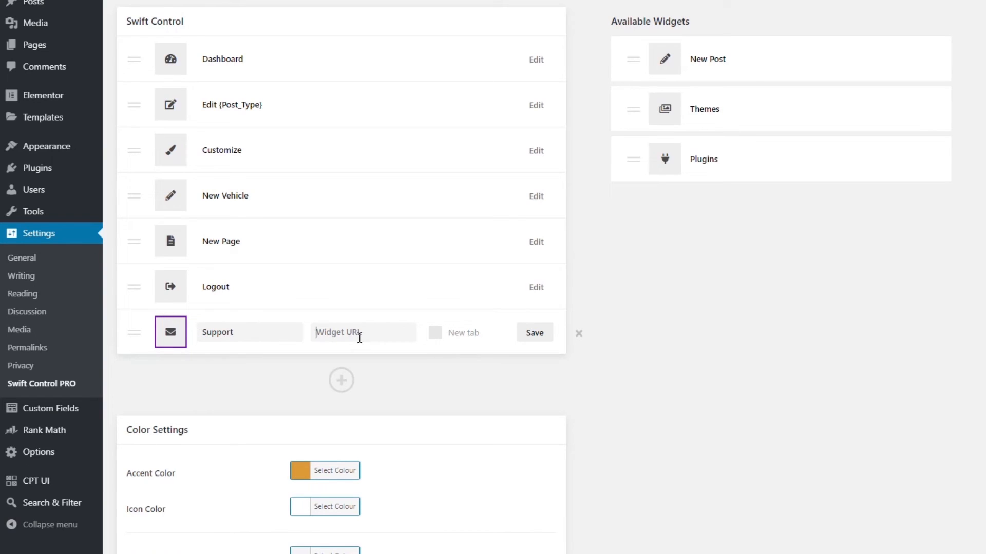
text(https://wptuts.co.uk)
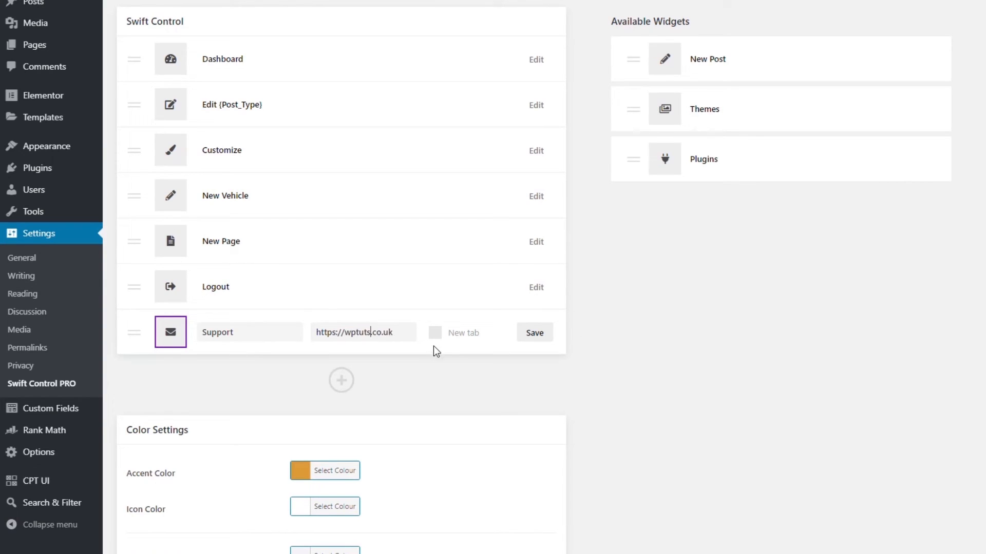
click(534, 332)
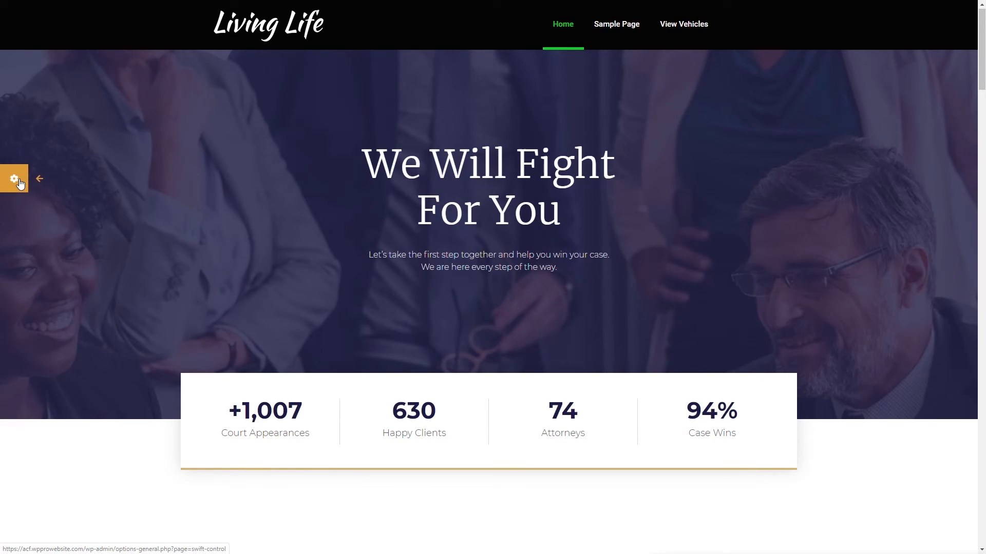
Expand the front-end side toolbar to confirm the Support mail widget, then return to Swift Control settings.
click(14, 178)
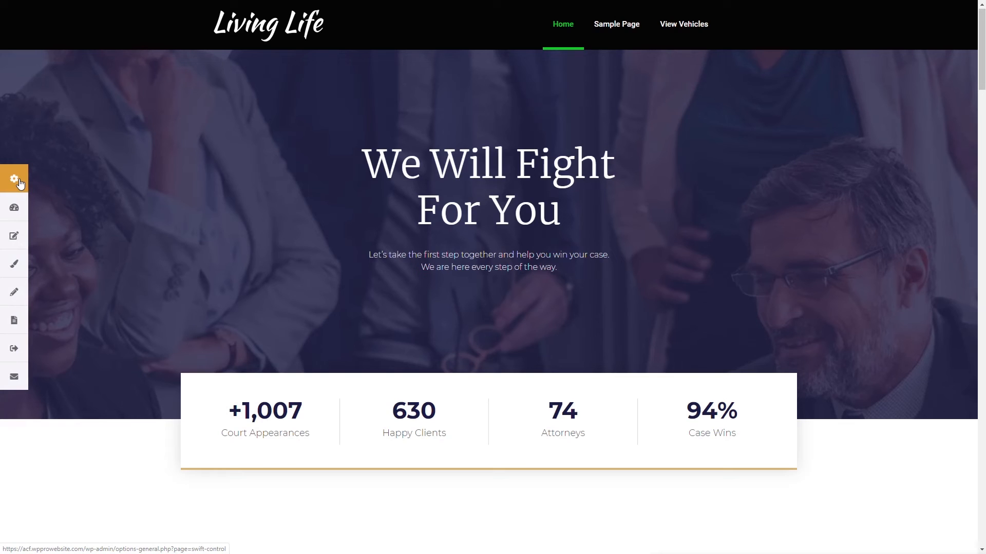
click(13, 179)
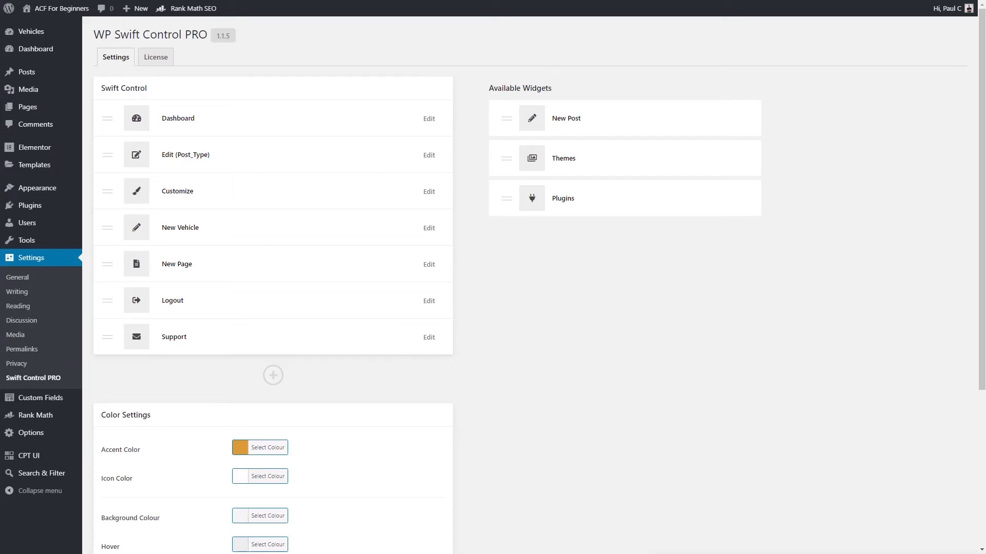
mouse_move(30, 432)
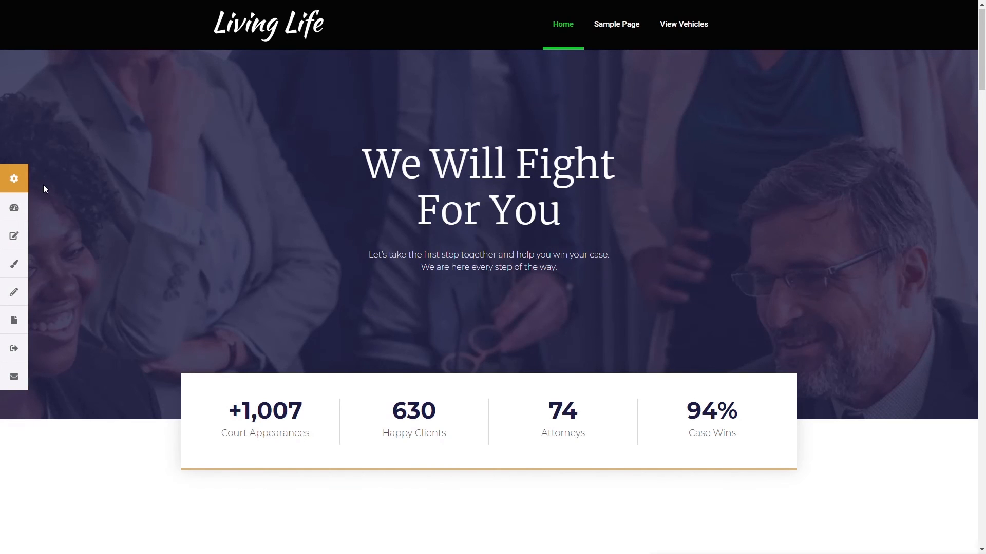
mouse_move(630, 20)
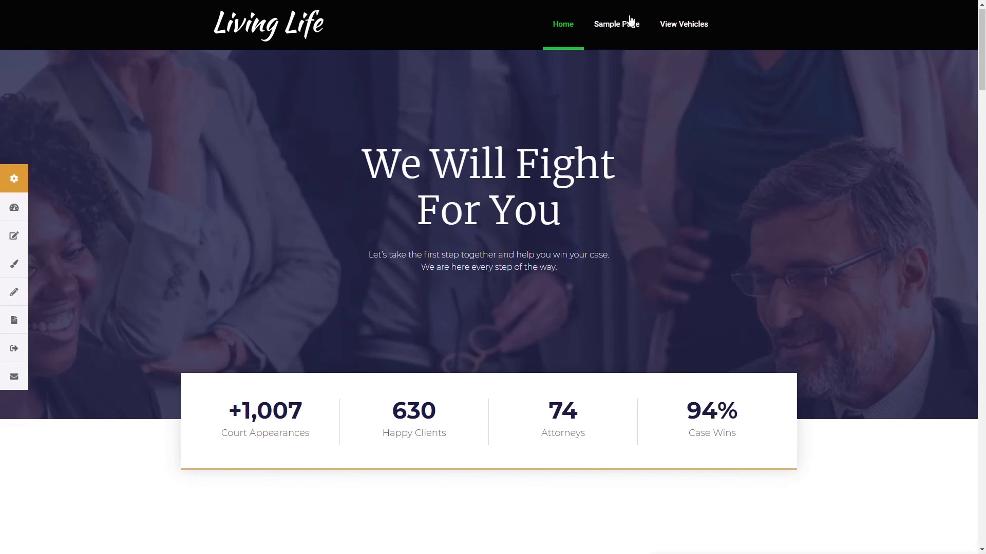
mouse_move(44, 32)
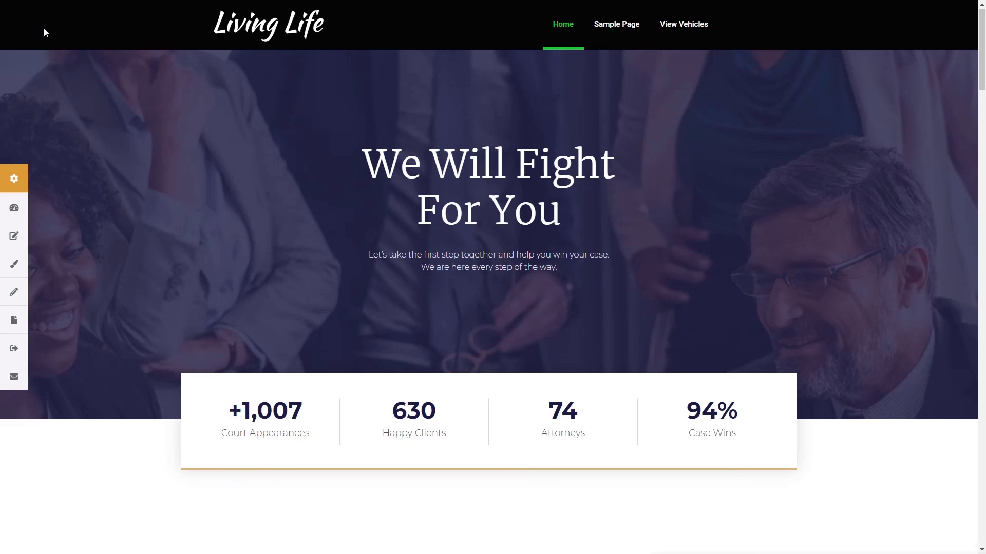
mouse_move(166, 26)
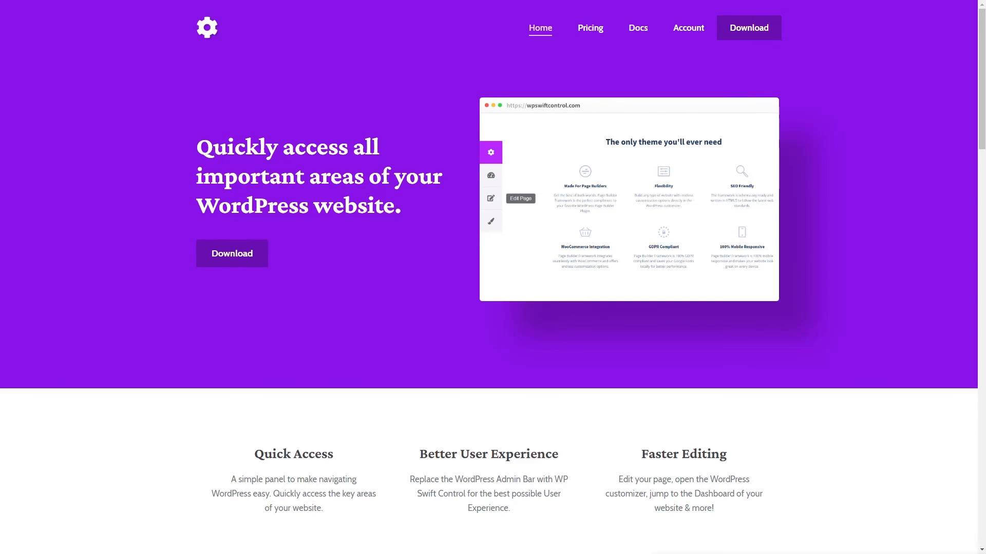
Scroll wpswiftcontrol.com to the pricing plans: free, $198 lifetime, $48/year PRO.
scroll(down, 3)
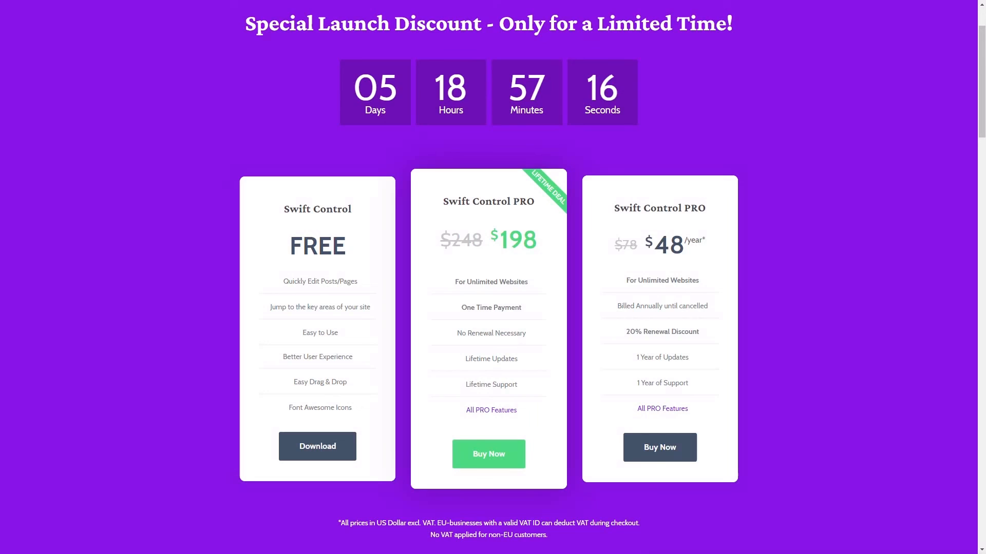